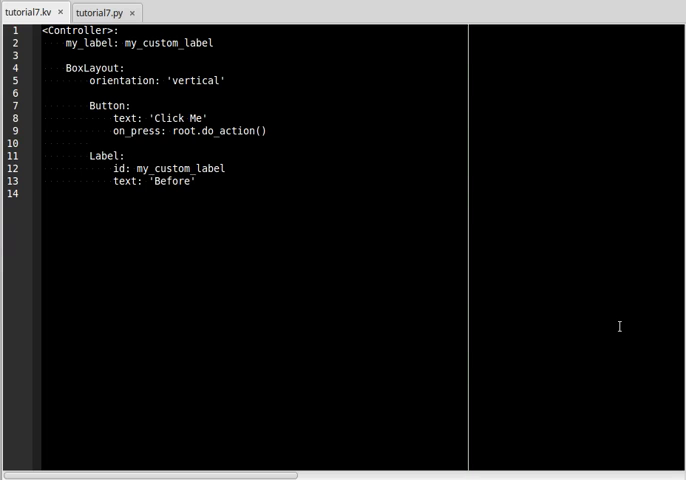
{"action": "mouse_move", "coordinate": [512, 378]}
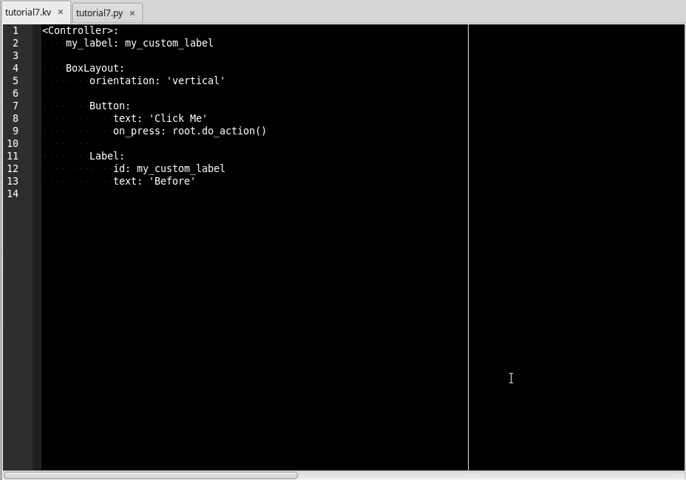
{"action": "mouse_move", "coordinate": [312, 220]}
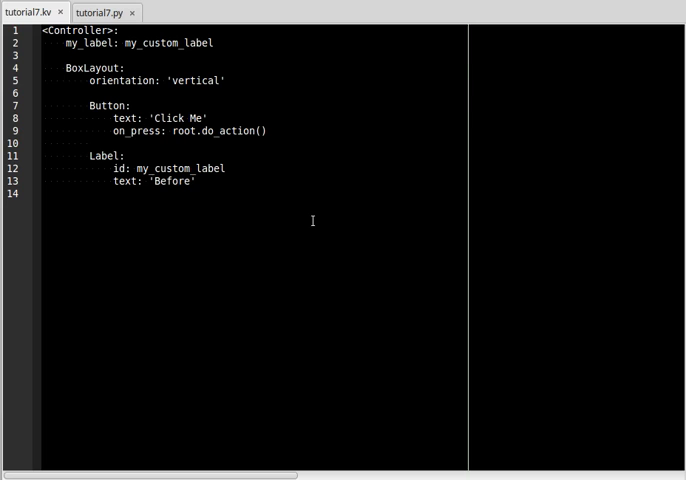
{"action": "mouse_move", "coordinate": [272, 216]}
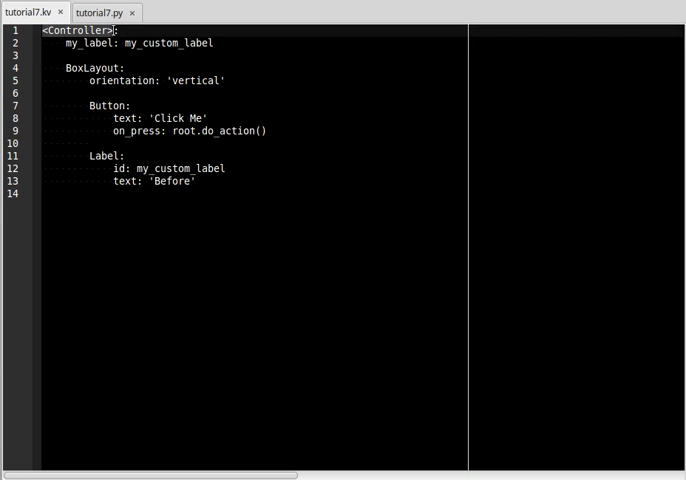
- Compare the Controller code in tutorial7.py with the kv layout rules in tutorial7.kv
{"action": "left_click", "coordinate": [96, 12]}
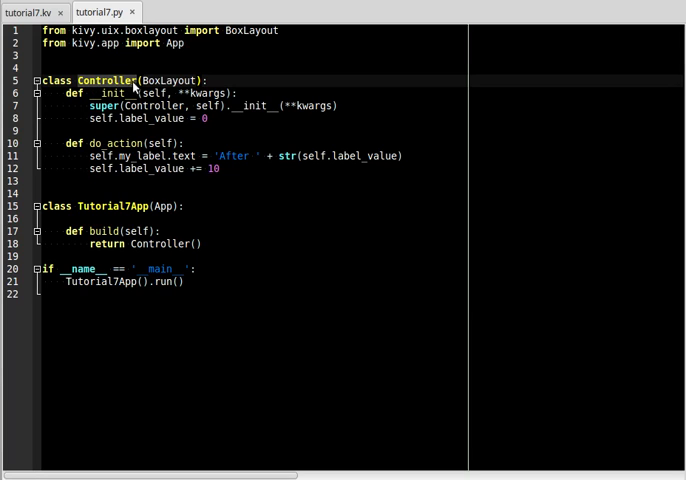
{"action": "left_click", "coordinate": [30, 12]}
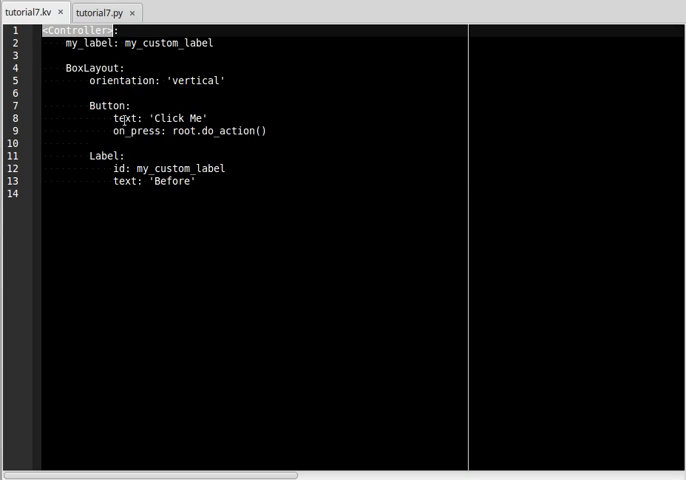
{"action": "left_click", "coordinate": [120, 116]}
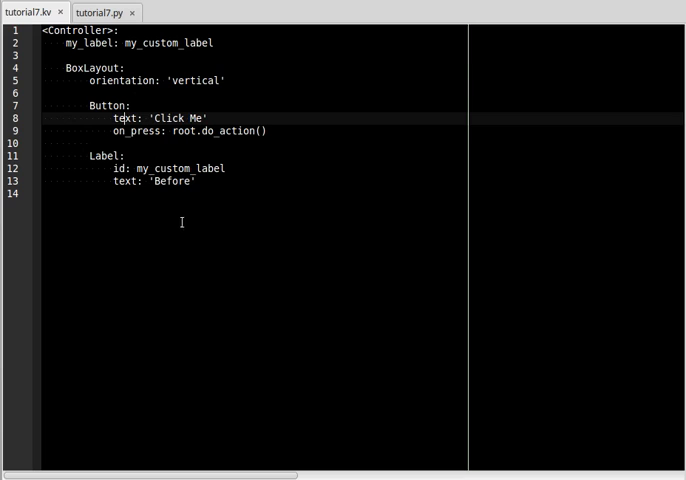
{"action": "mouse_move", "coordinate": [220, 80]}
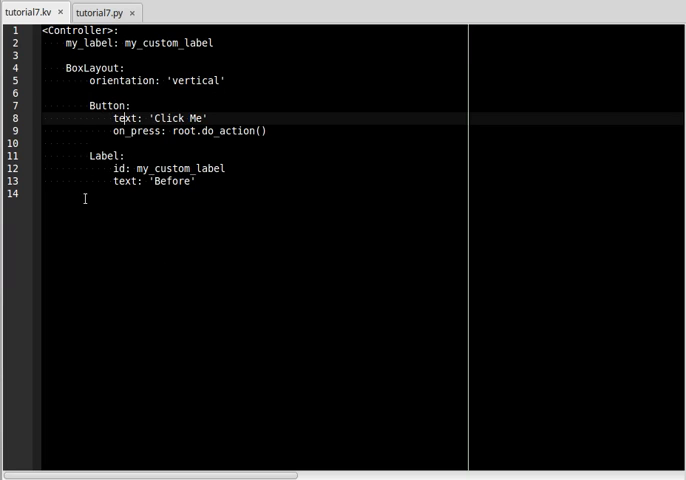
{"action": "left_click", "coordinate": [148, 182]}
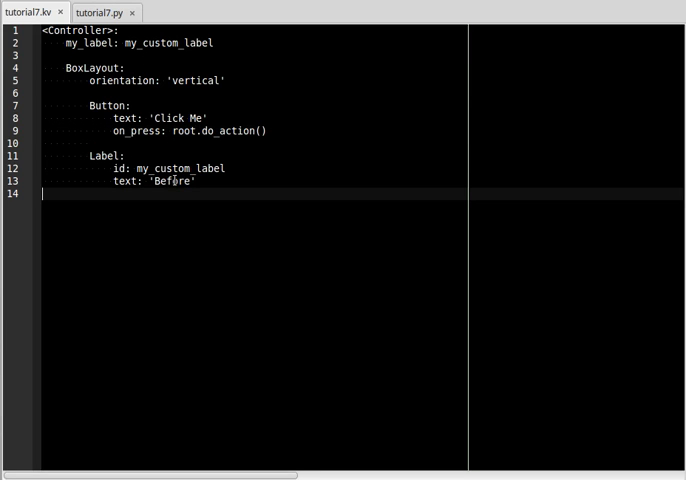
- Highlight my_custom_label in tutorial7.kv and return to the Controller class in tutorial7.py
{"action": "left_click", "coordinate": [100, 12]}
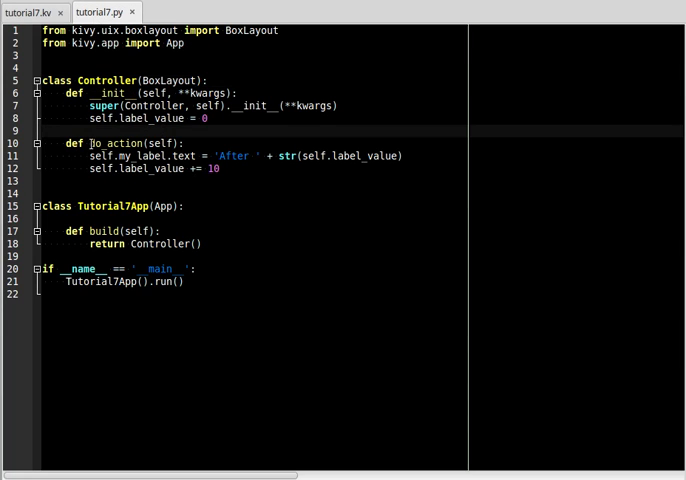
{"action": "left_click", "coordinate": [30, 12]}
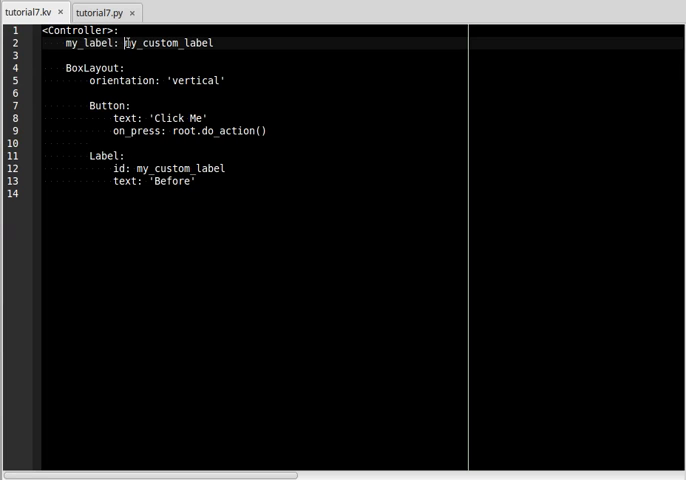
{"action": "double_click", "coordinate": [168, 42]}
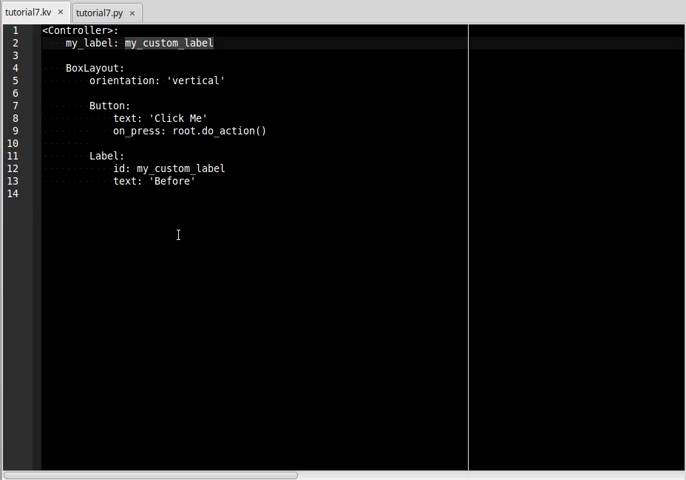
{"action": "left_click", "coordinate": [96, 12]}
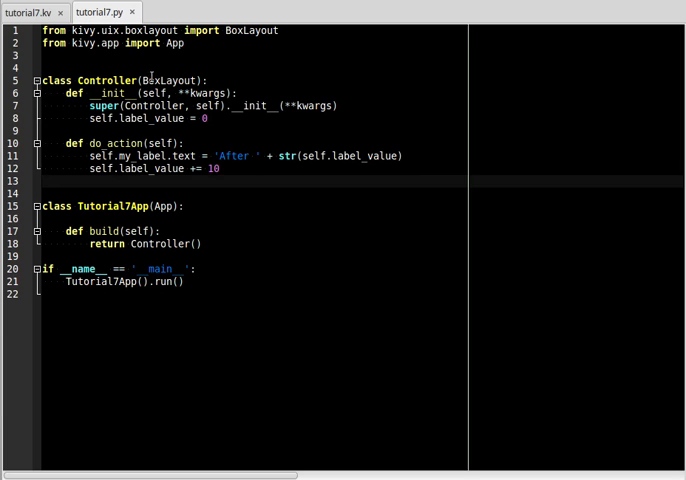
{"action": "left_click", "coordinate": [34, 12]}
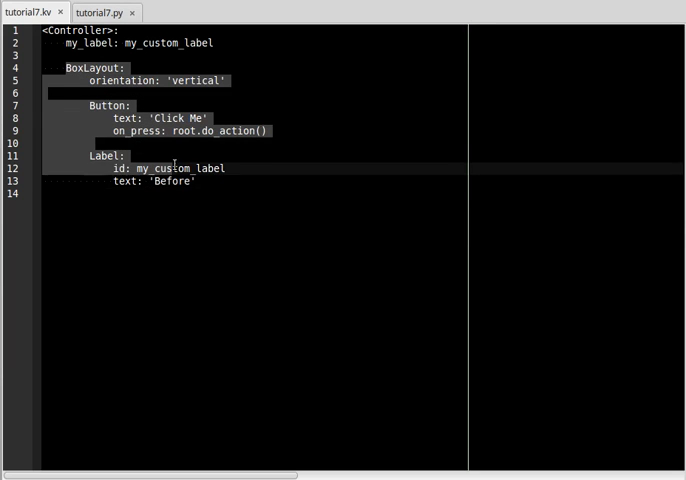
{"action": "left_click", "coordinate": [100, 12]}
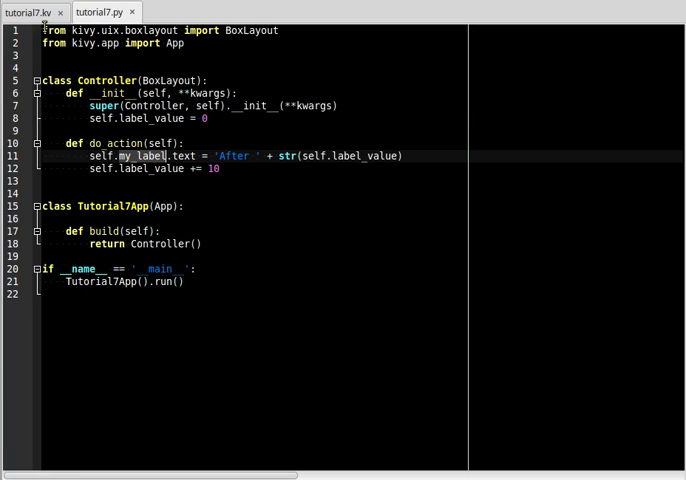
{"action": "left_click", "coordinate": [30, 12]}
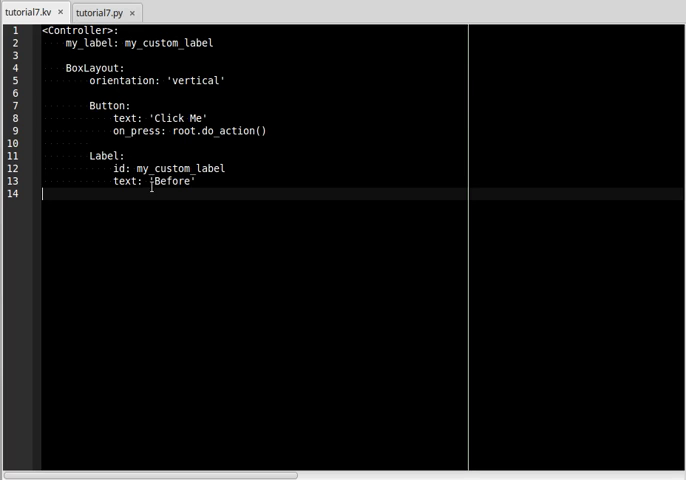
{"action": "left_click", "coordinate": [96, 12]}
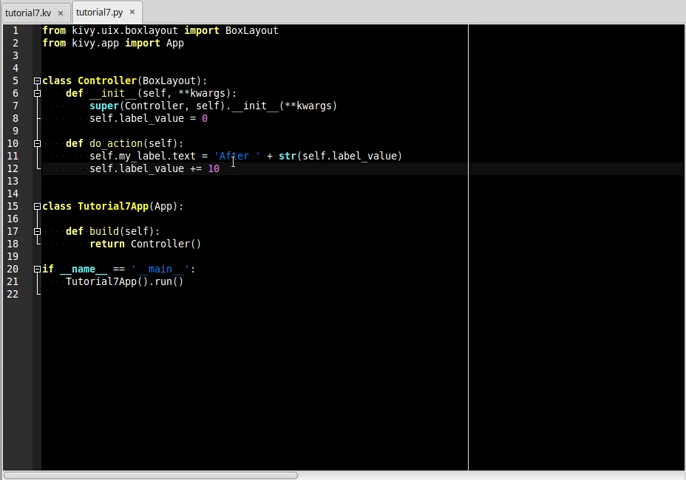
{"action": "mouse_move", "coordinate": [320, 198]}
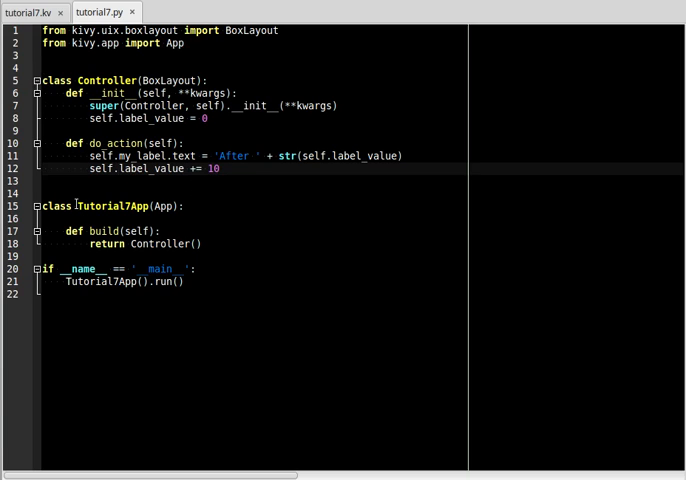
- Select the Tutorial7App class name and run the Kivy app from Geany
{"action": "double_click", "coordinate": [112, 206]}
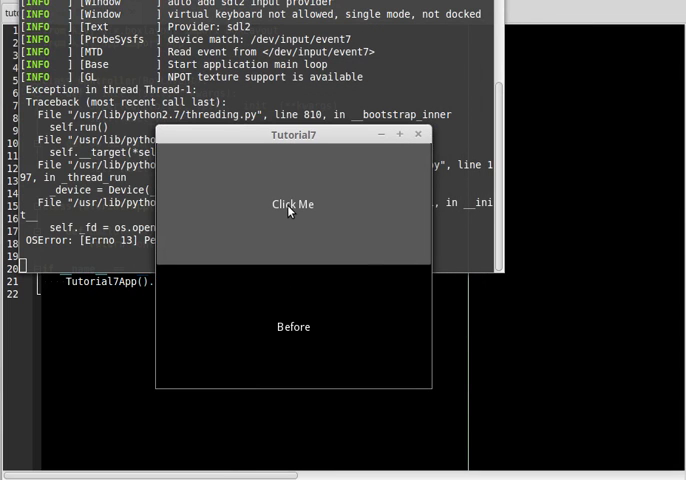
- Click Me repeatedly so the label goes from Before to After 50, moving the app beside the code
{"action": "left_click", "coordinate": [292, 204]}
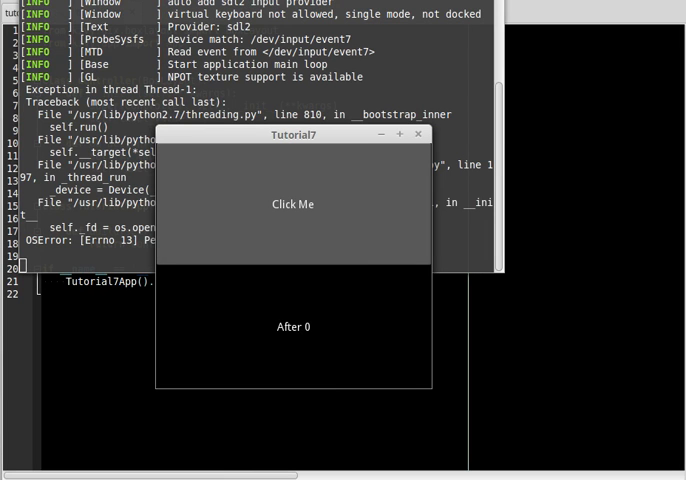
{"action": "left_click", "coordinate": [292, 204]}
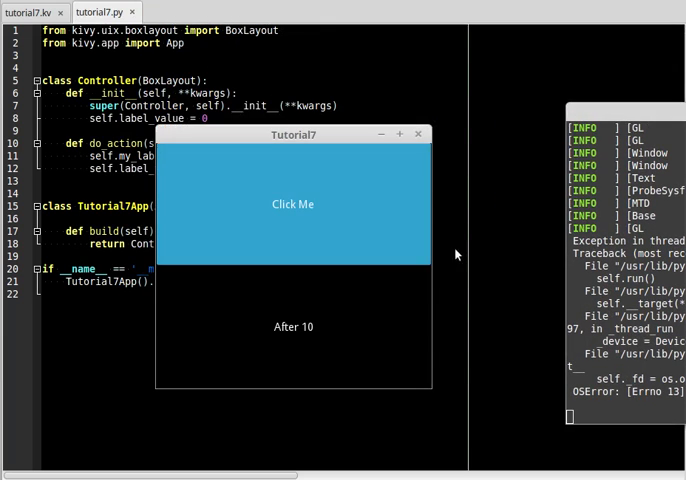
{"action": "left_click_drag", "start_coordinate": [292, 134], "coordinate": [566, 62]}
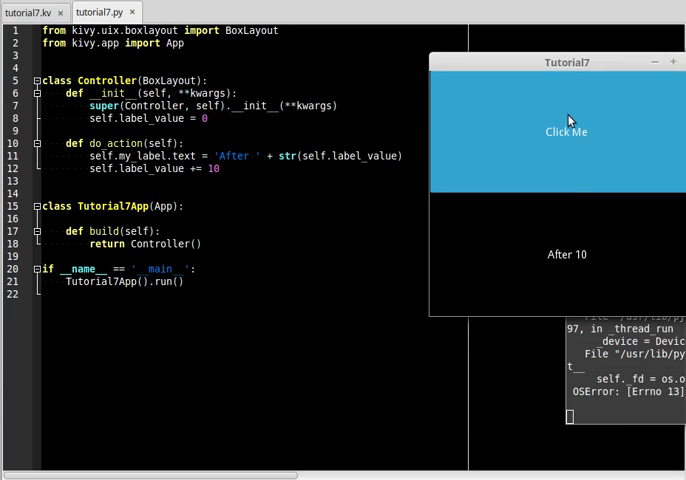
{"action": "left_click", "coordinate": [566, 132]}
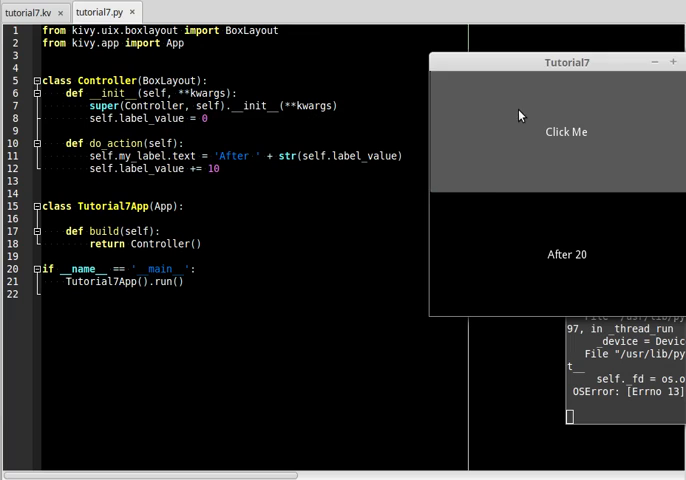
{"action": "left_click", "coordinate": [566, 132]}
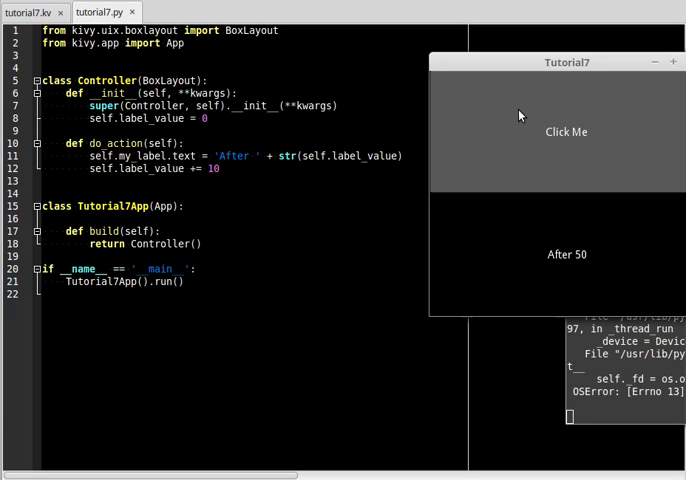